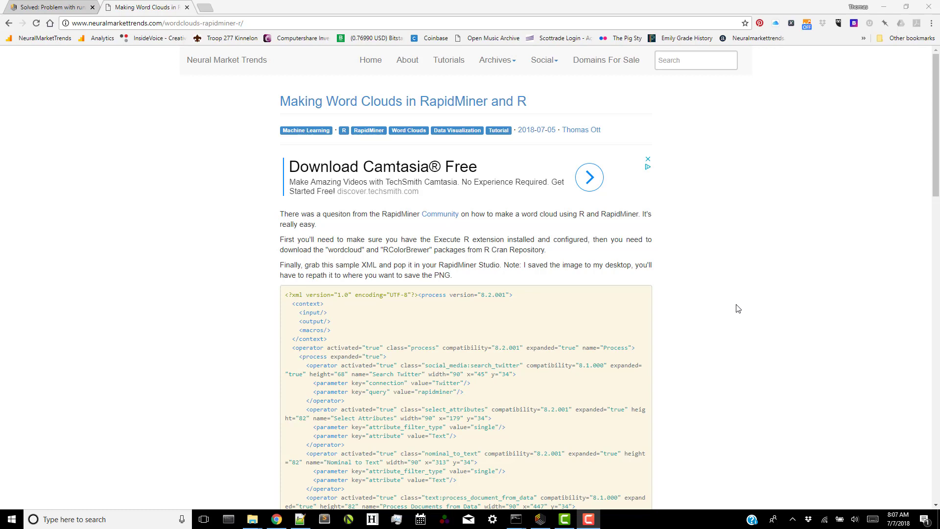
pyautogui.moveTo(748, 308)
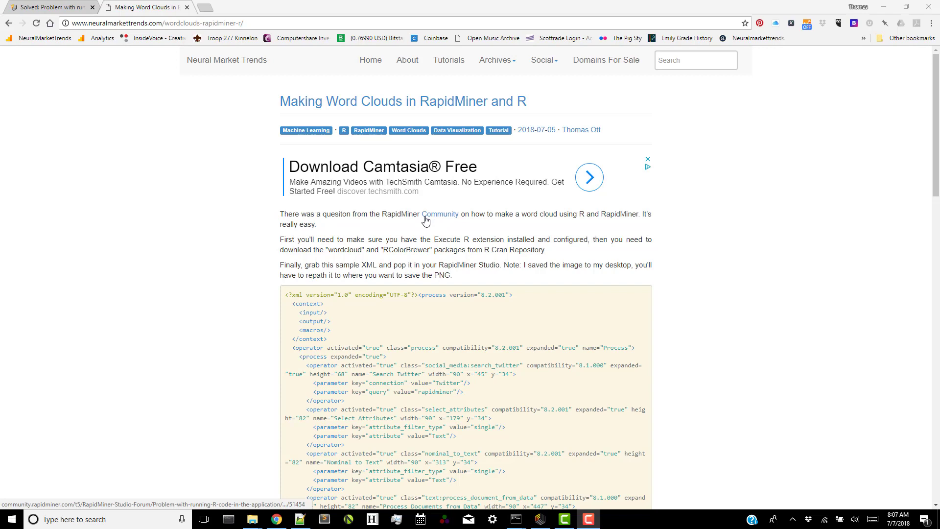
pyautogui.moveTo(197, 127)
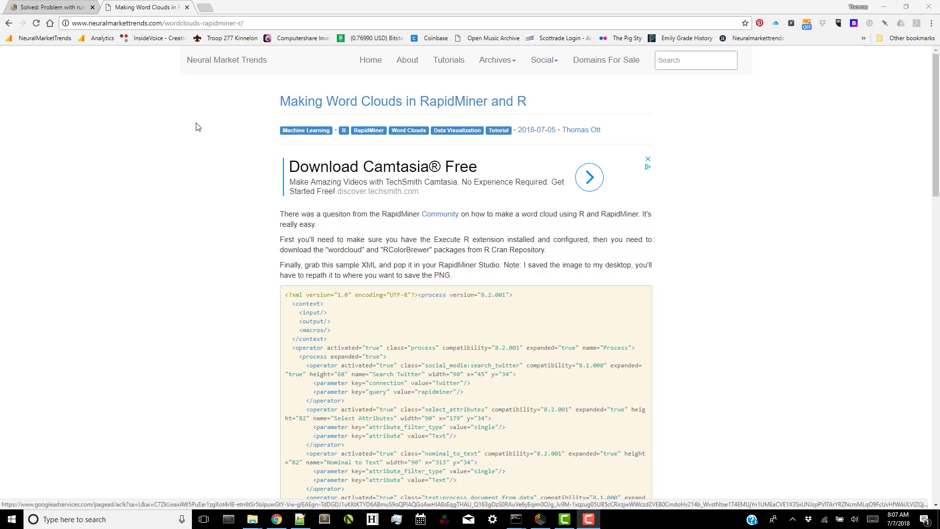
pyautogui.moveTo(159, 105)
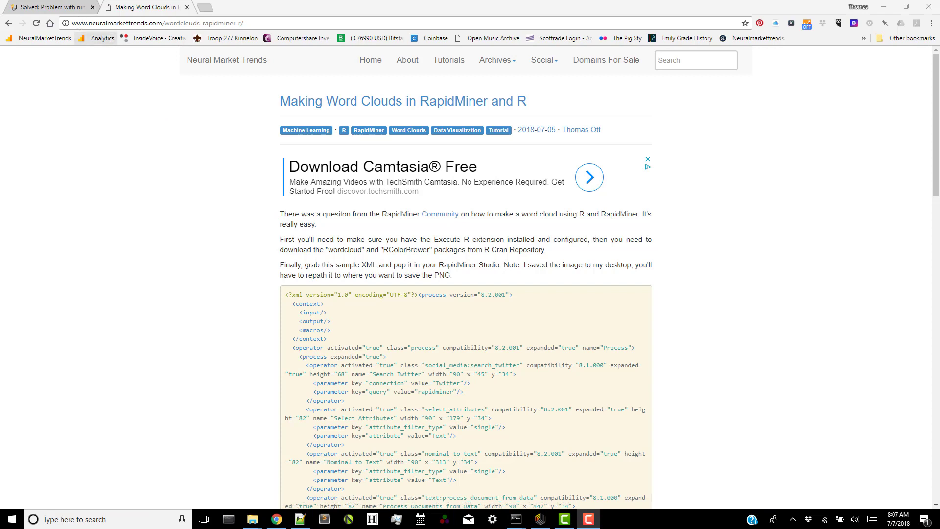
# Scroll through the solved RapidMiner Community thread on running R code.
pyautogui.click(54, 7)
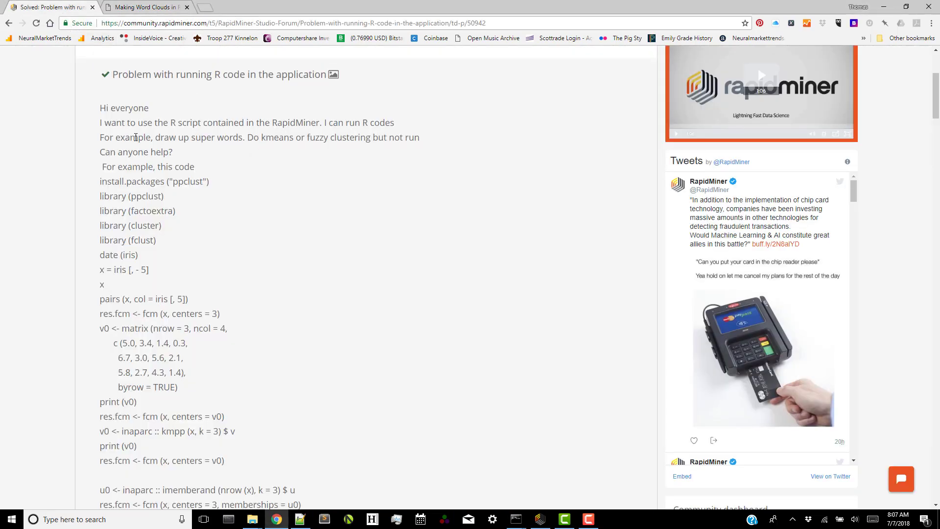
pyautogui.scroll(-3)
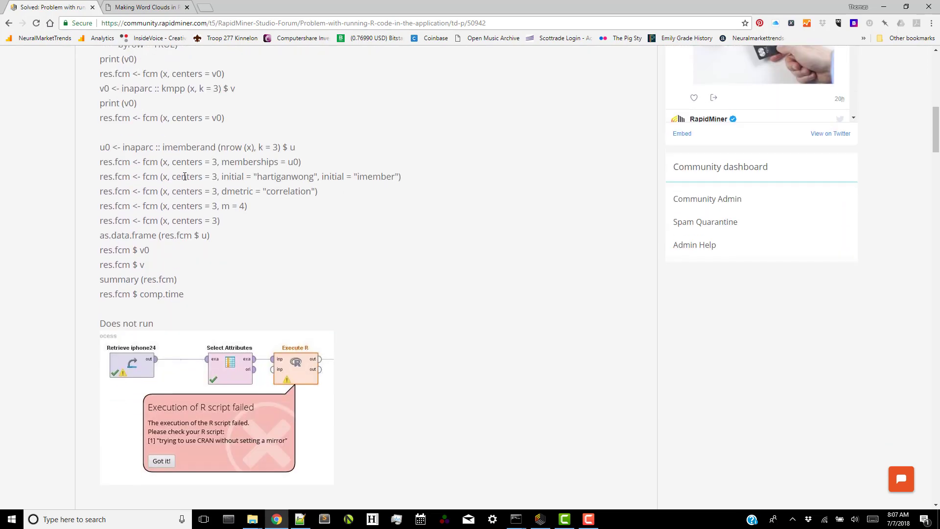
pyautogui.scroll(-3)
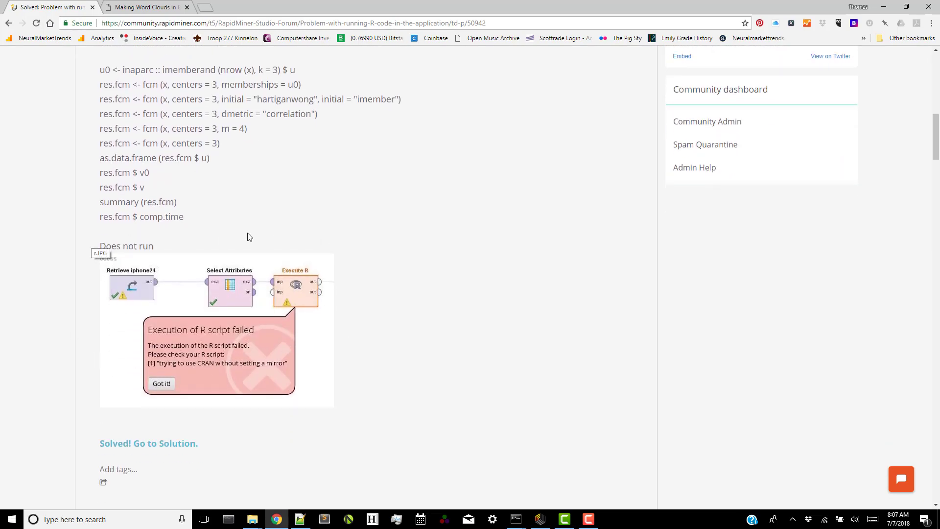
pyautogui.scroll(-3)
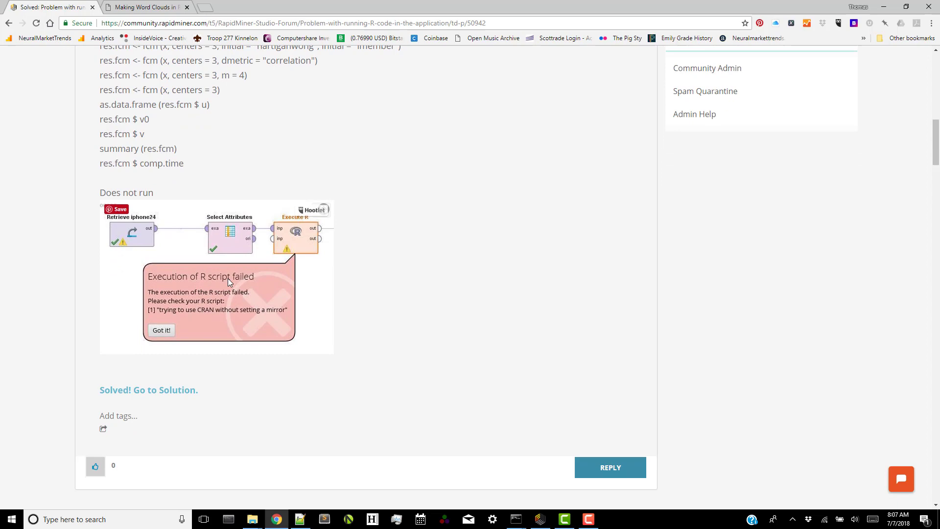
pyautogui.scroll(-3)
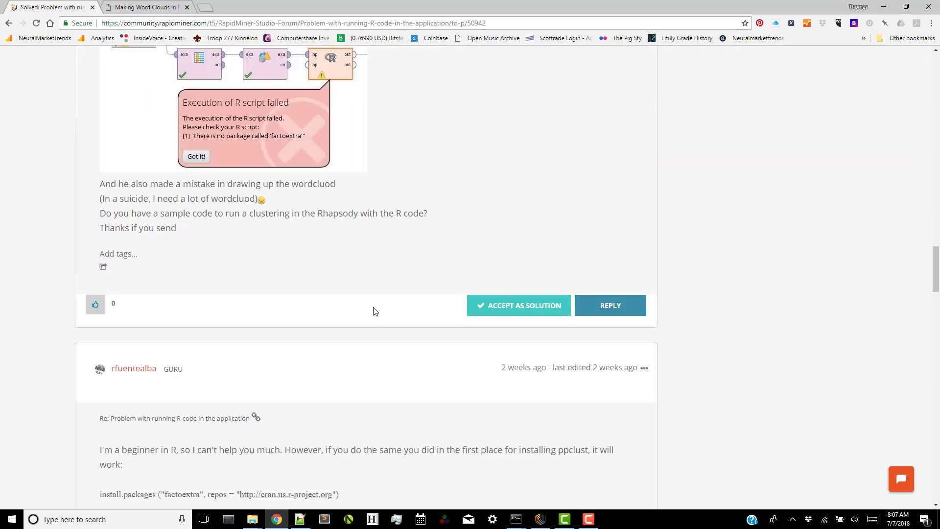
pyautogui.scroll(-3)
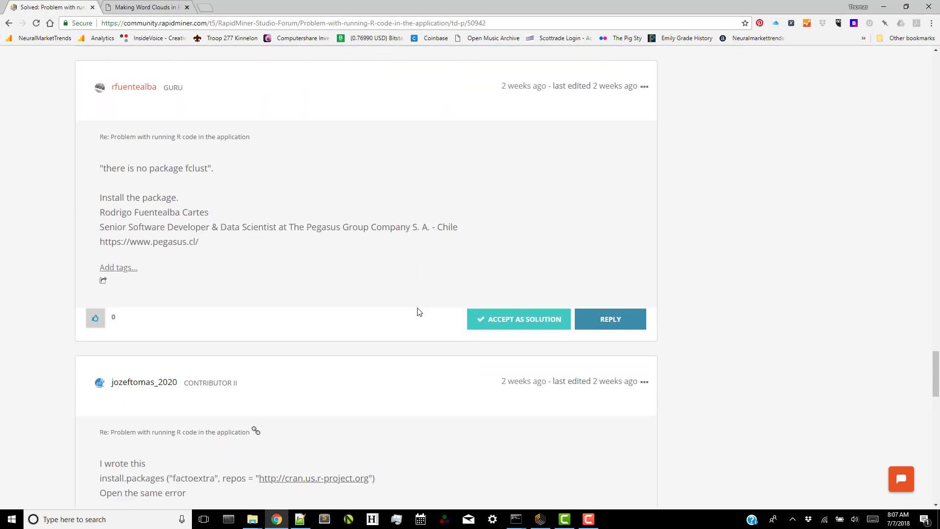
pyautogui.scroll(-3)
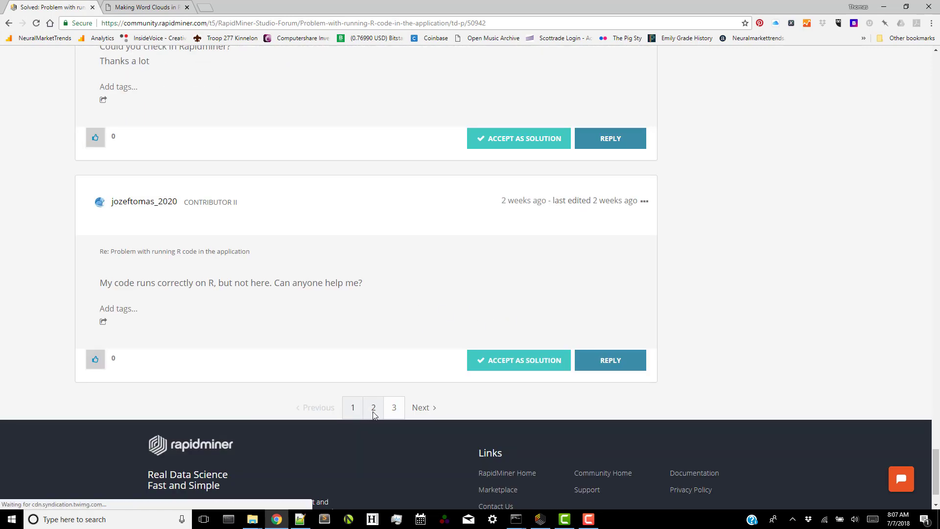
# Go to page 2 of the thread and read the package-installation replies.
pyautogui.click(373, 408)
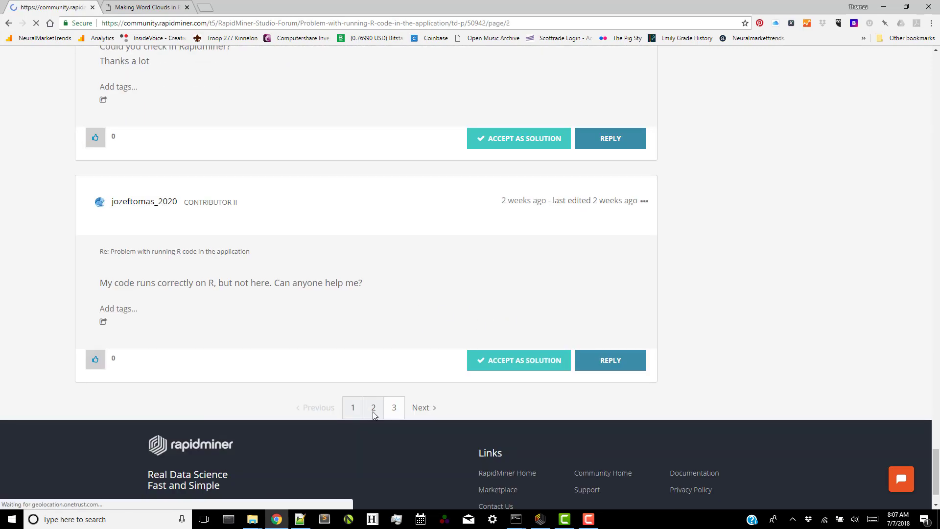
pyautogui.click(372, 408)
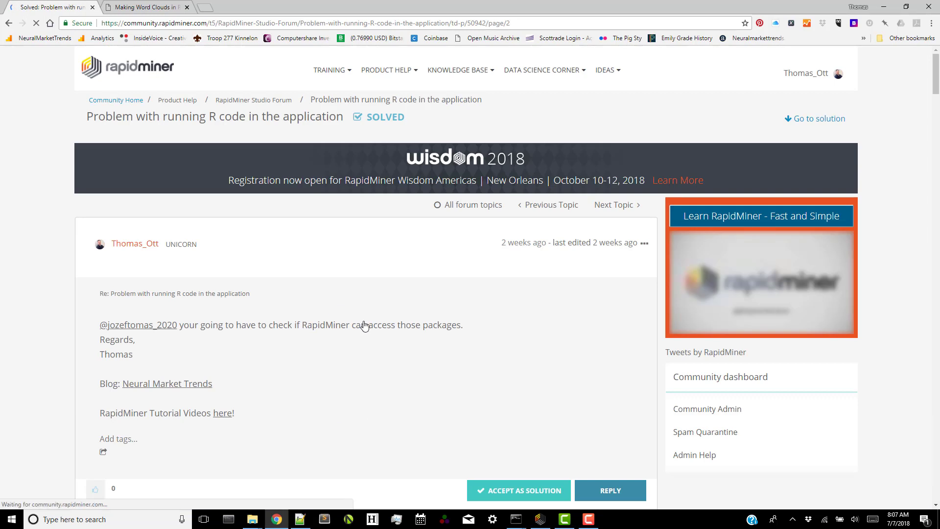
pyautogui.scroll(-3)
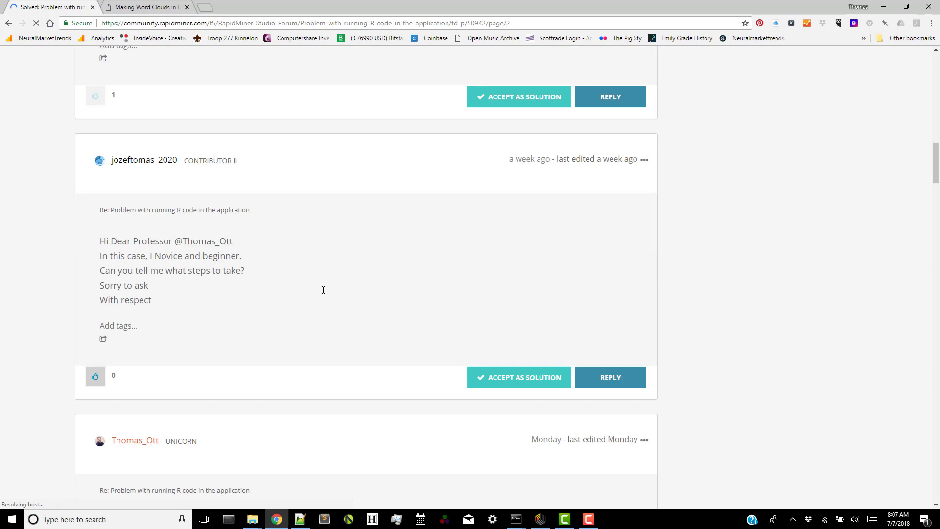
pyautogui.moveTo(305, 224)
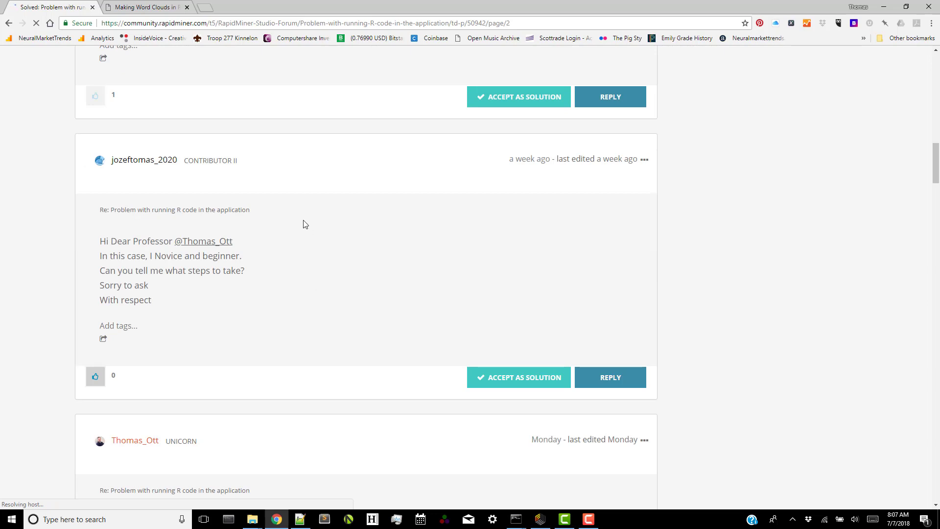
pyautogui.moveTo(232, 193)
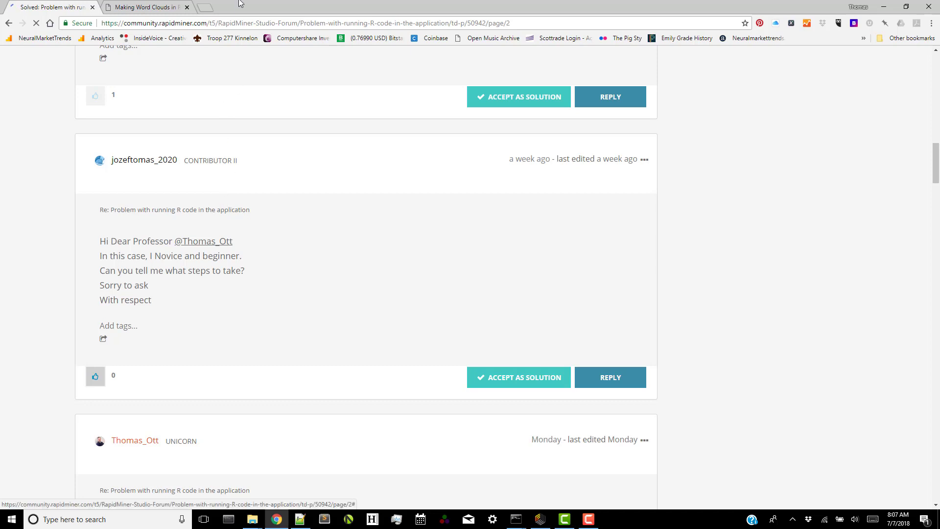
pyautogui.moveTo(411, 434)
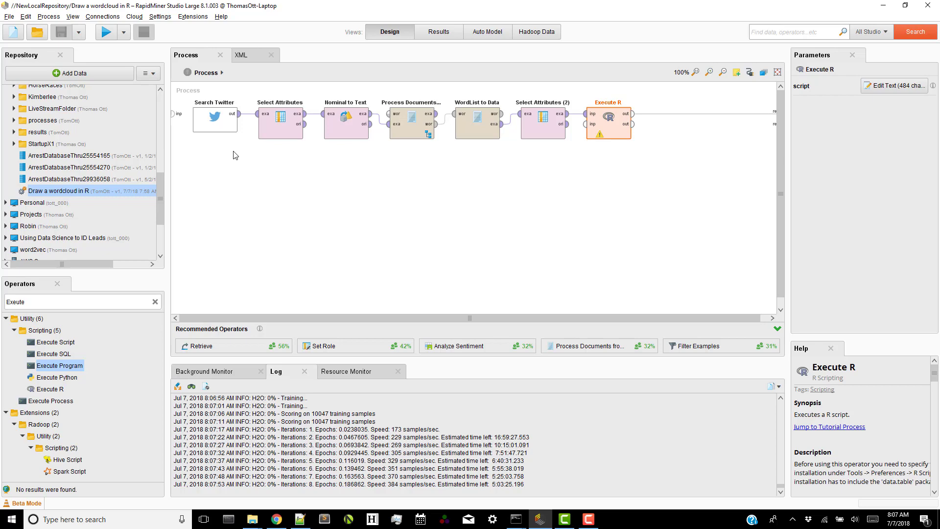
# Review parameters of Search Twitter, the process, Select Attributes and Process Documents from Data.
pyautogui.click(216, 120)
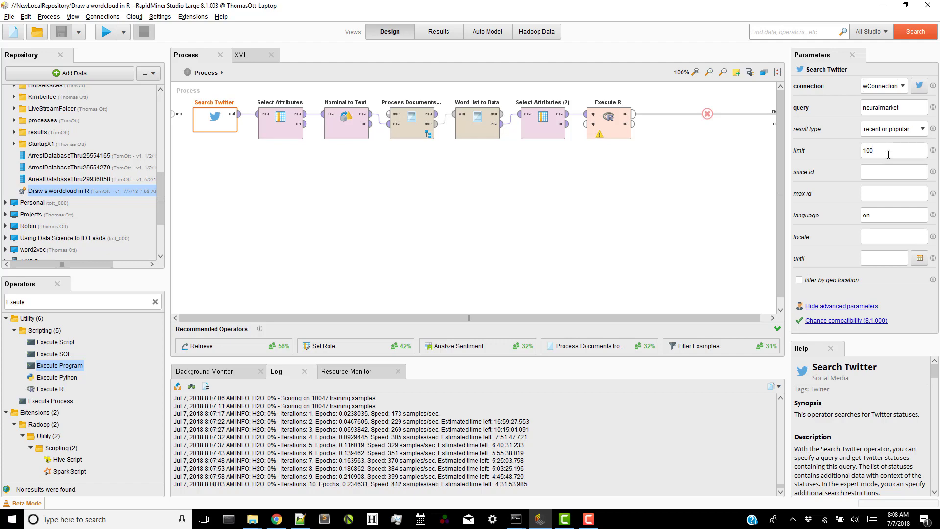
pyautogui.click(276, 130)
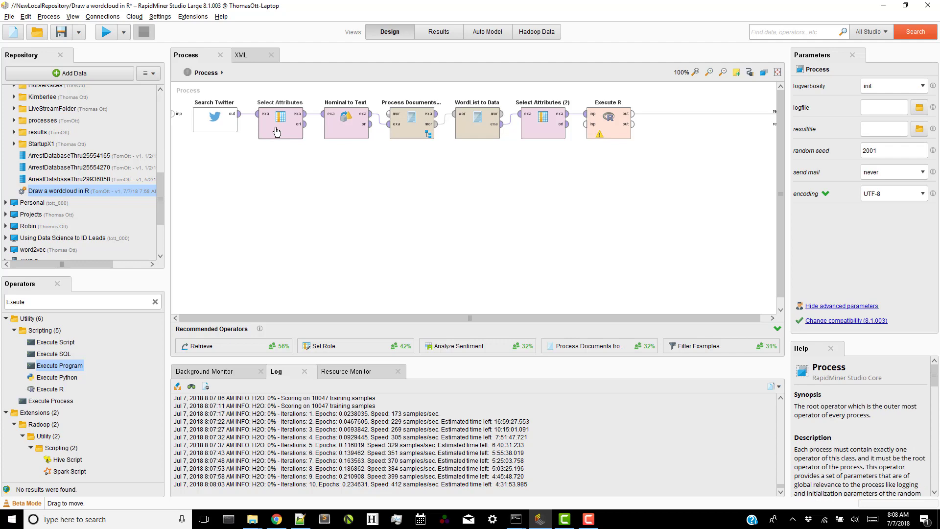
pyautogui.click(280, 121)
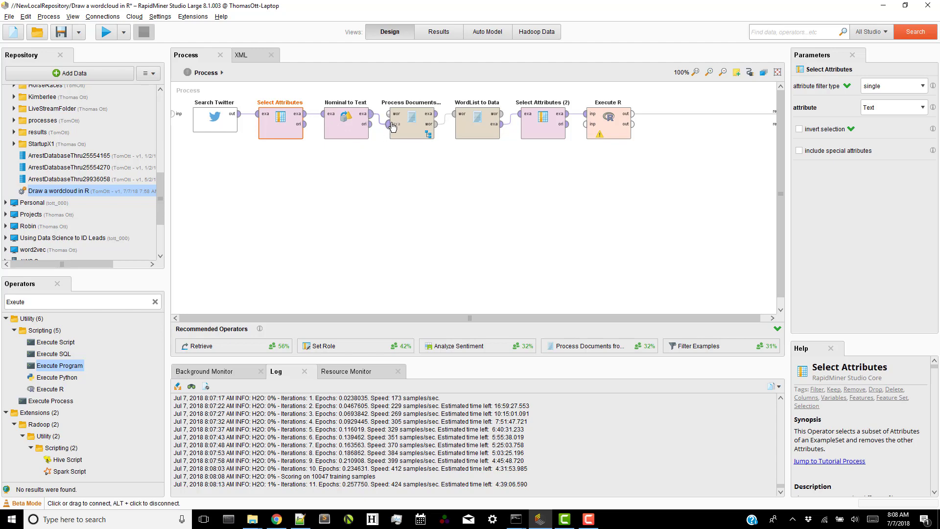
pyautogui.moveTo(349, 136)
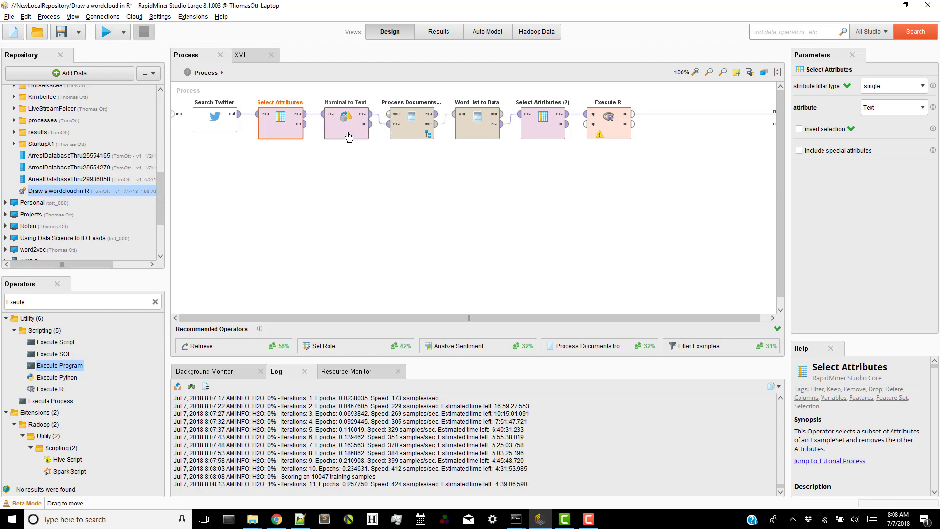
pyautogui.click(411, 123)
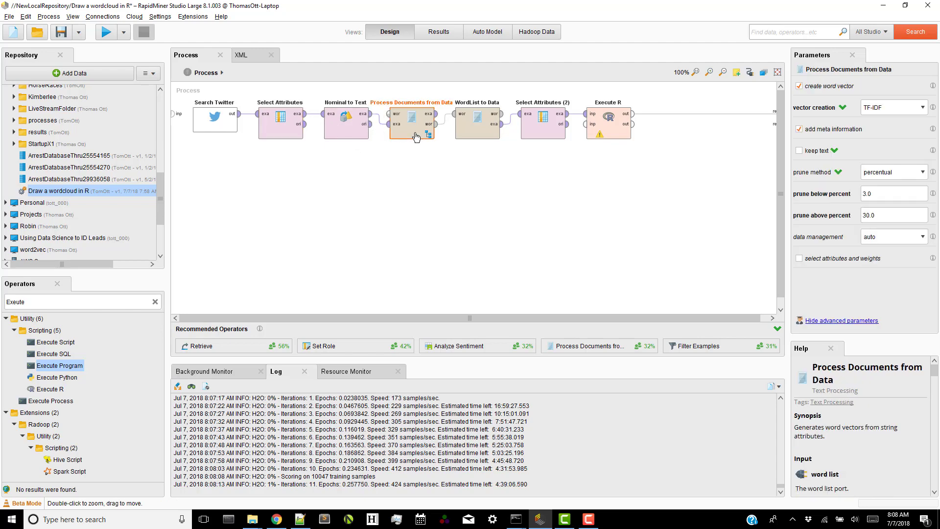
# Inside Process Documents from Data, confirm Generate n-Grams max length 2, then return to Process.
pyautogui.doubleClick(411, 123)
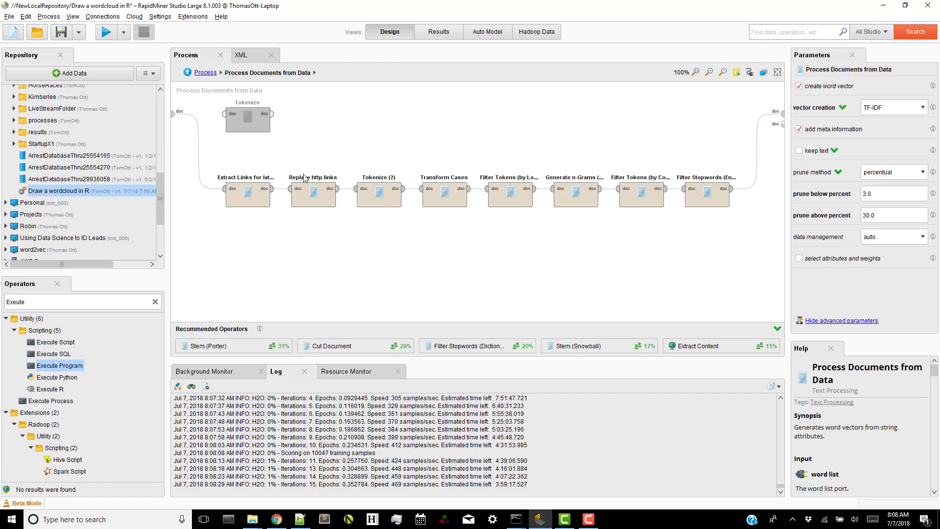
pyautogui.moveTo(333, 212)
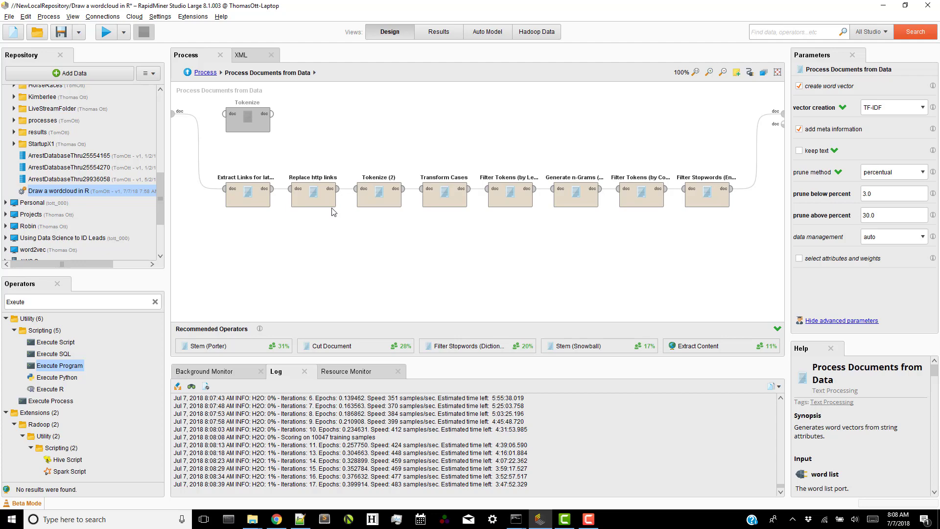
pyautogui.moveTo(544, 207)
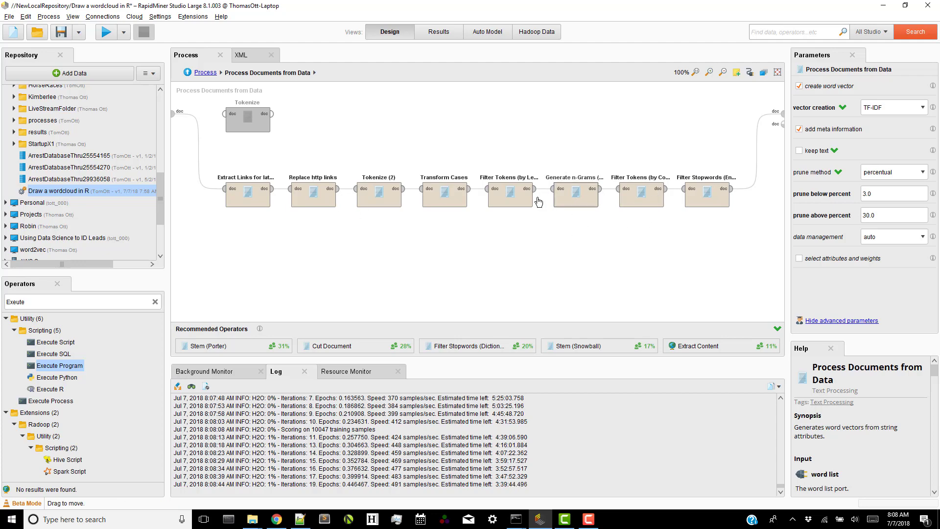
pyautogui.click(575, 195)
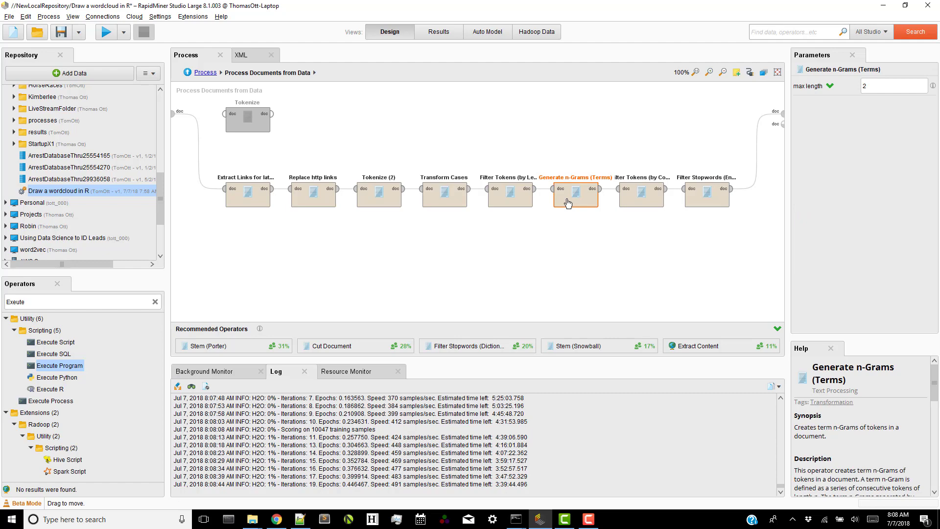
pyautogui.moveTo(179, 78)
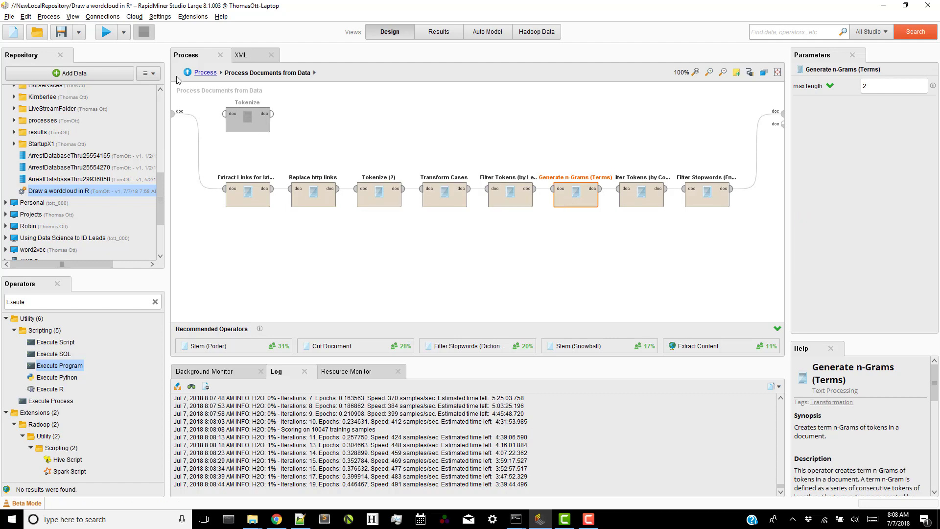
pyautogui.click(205, 73)
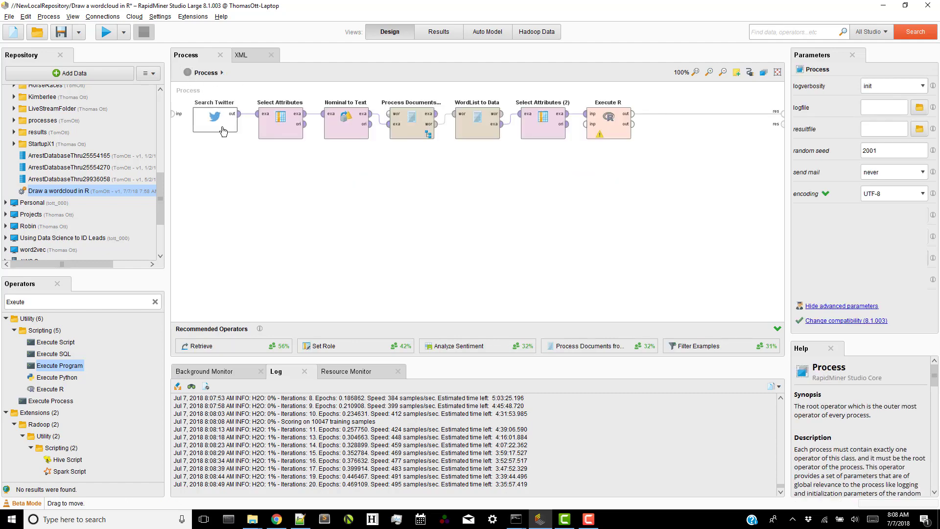
# Open the Execute R operator's script editor showing the wordcloud R code.
pyautogui.click(214, 119)
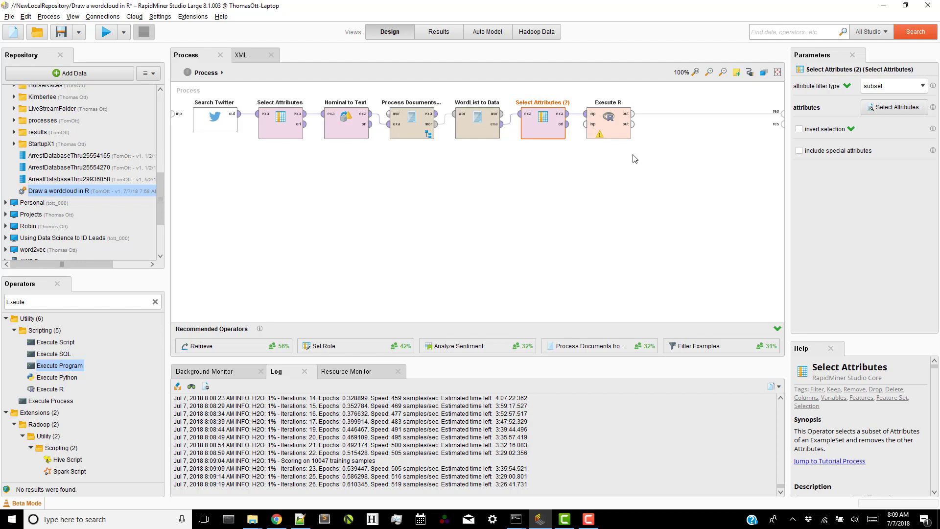
pyautogui.moveTo(610, 122)
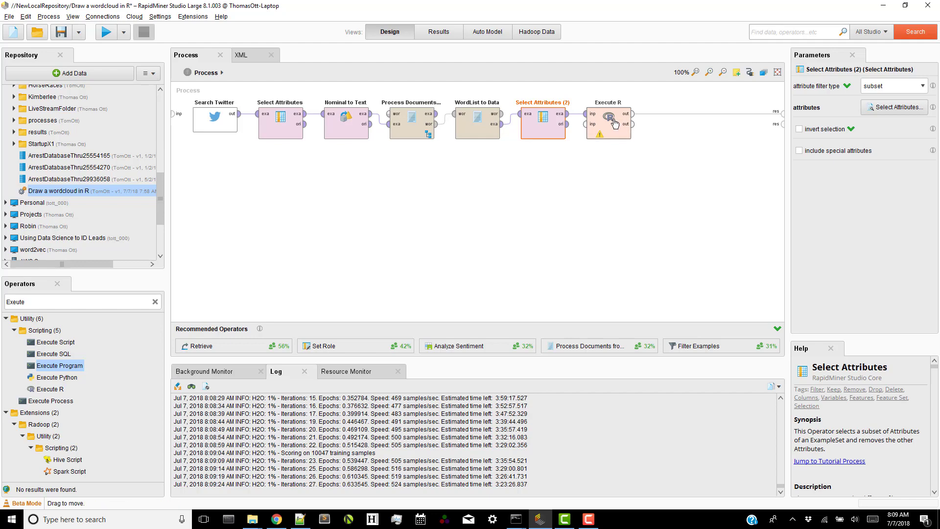
pyautogui.click(609, 118)
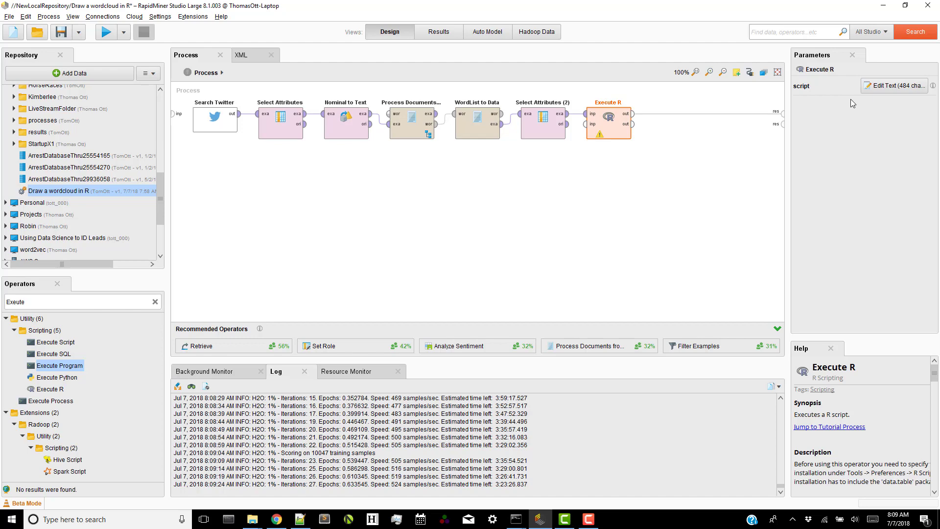
pyautogui.click(894, 85)
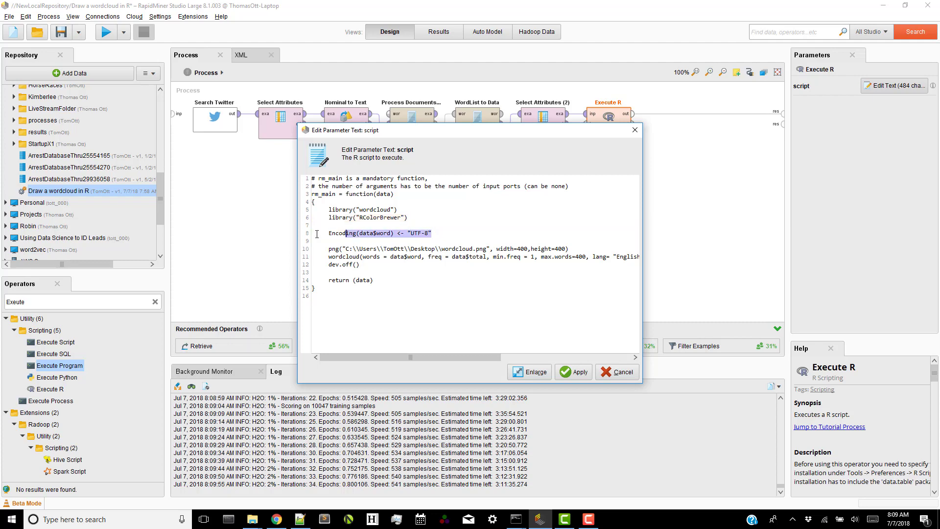
pyautogui.tripleClick(380, 232)
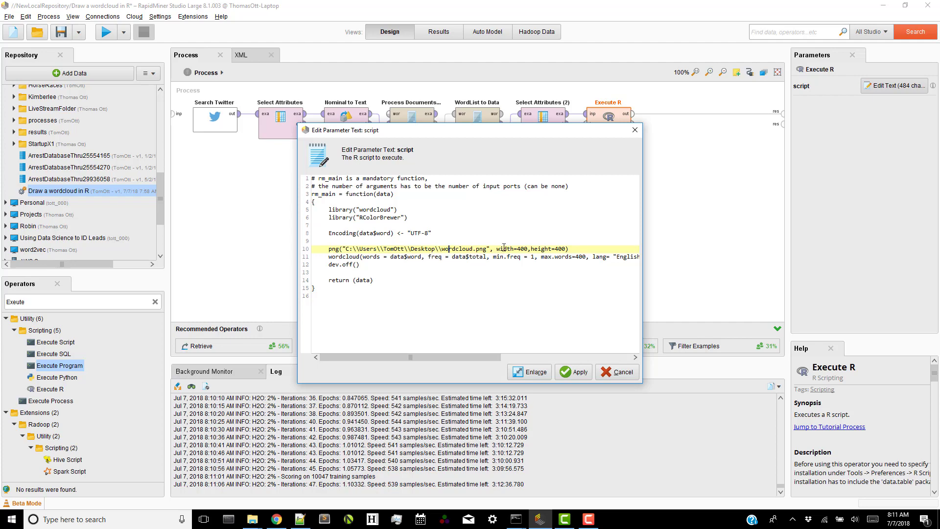
pyautogui.moveTo(252, 519)
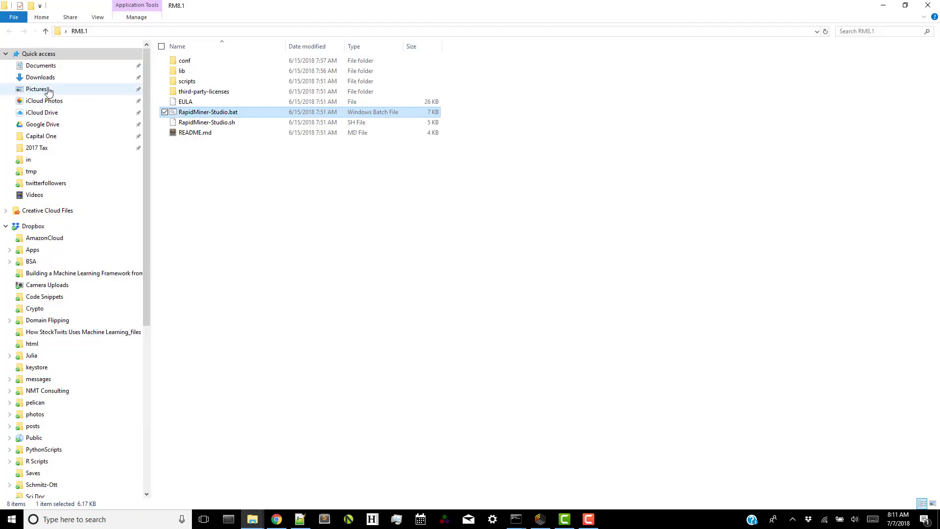
# Navigate File Explorer through Windows (C:) and Users to C:\Users\Thomas Ott\Desktop.
pyautogui.scroll(-3)
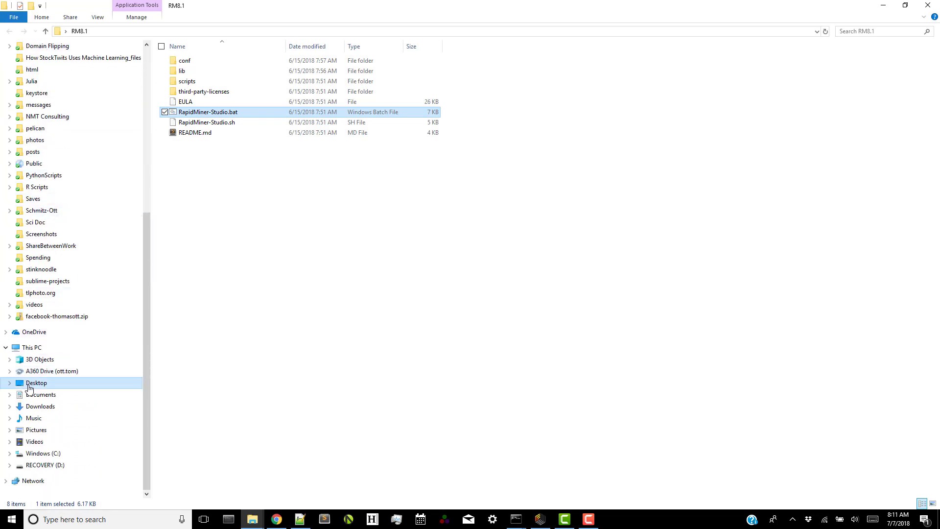
pyautogui.click(36, 382)
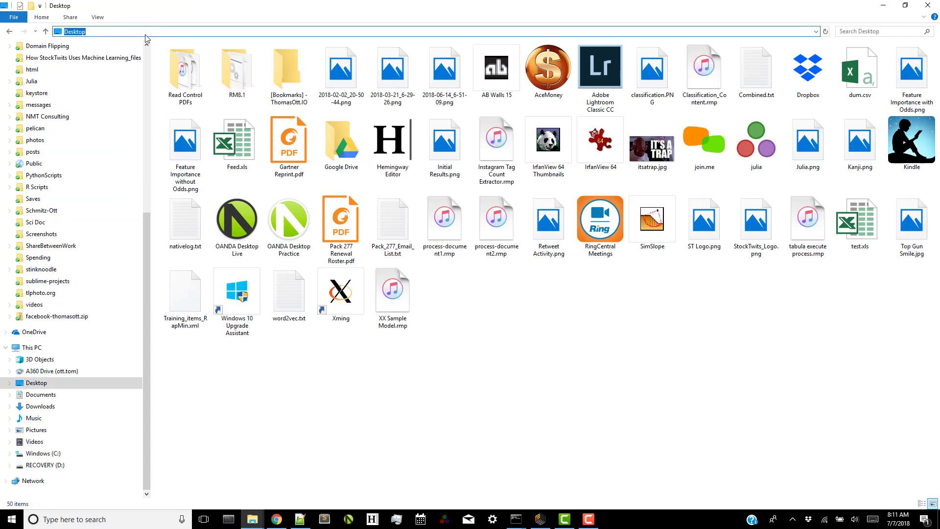
pyautogui.click(41, 454)
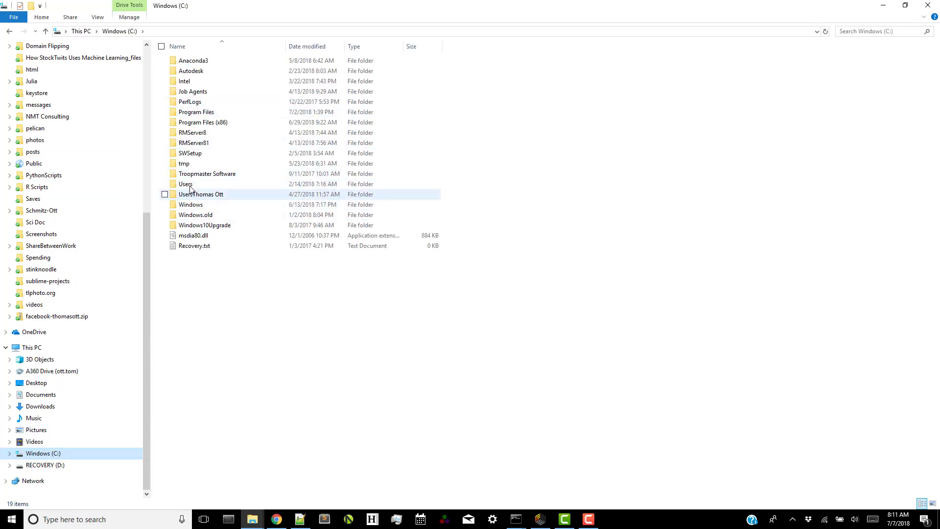
pyautogui.doubleClick(185, 184)
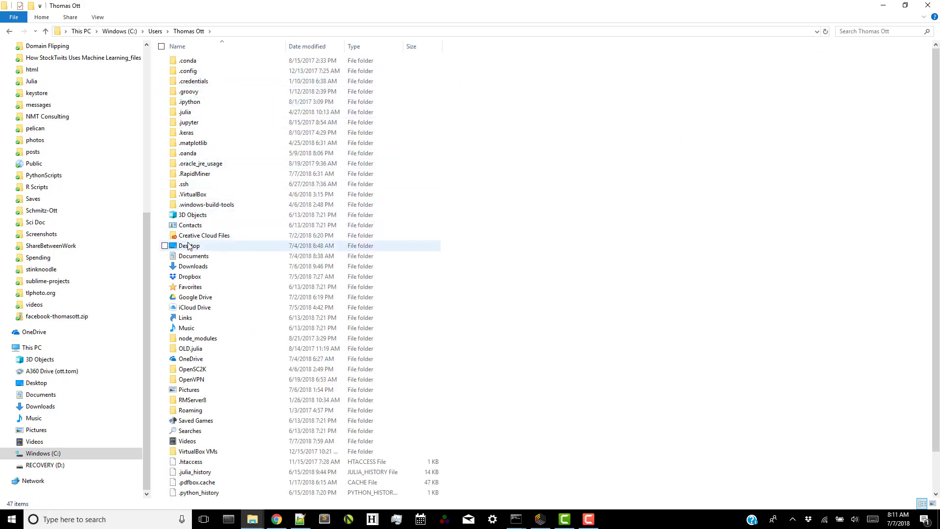
pyautogui.doubleClick(189, 246)
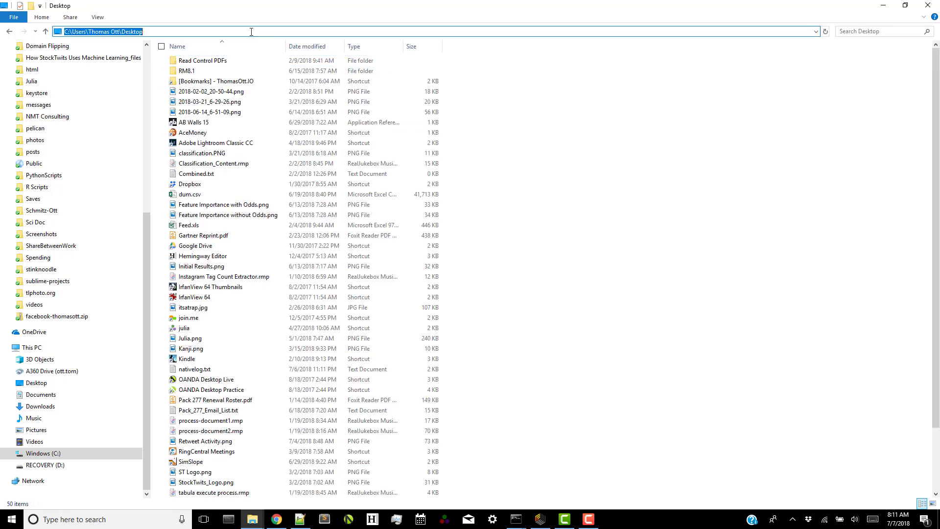
pyautogui.moveTo(893, 5)
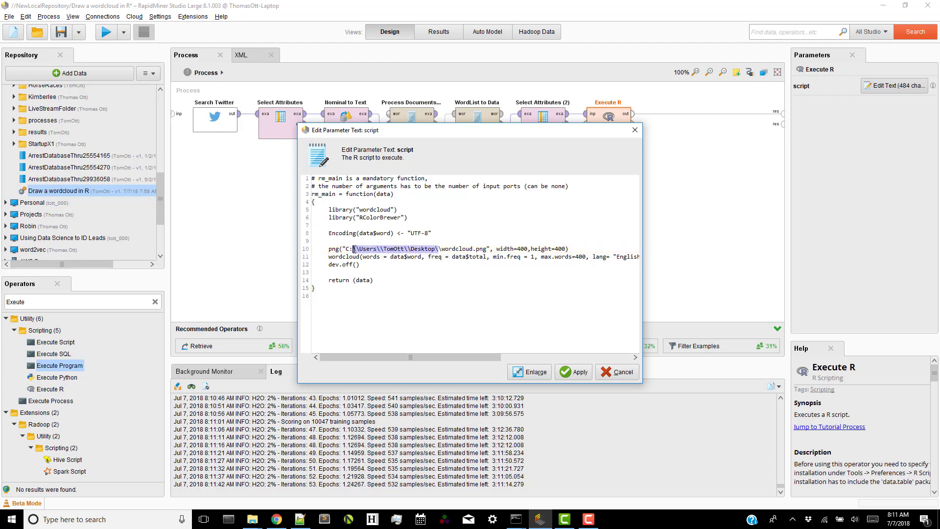
# Paste the C:\\Users\\Thomas Ott\\Desktop path into the script's png() line.
pyautogui.rightClick(379, 249)
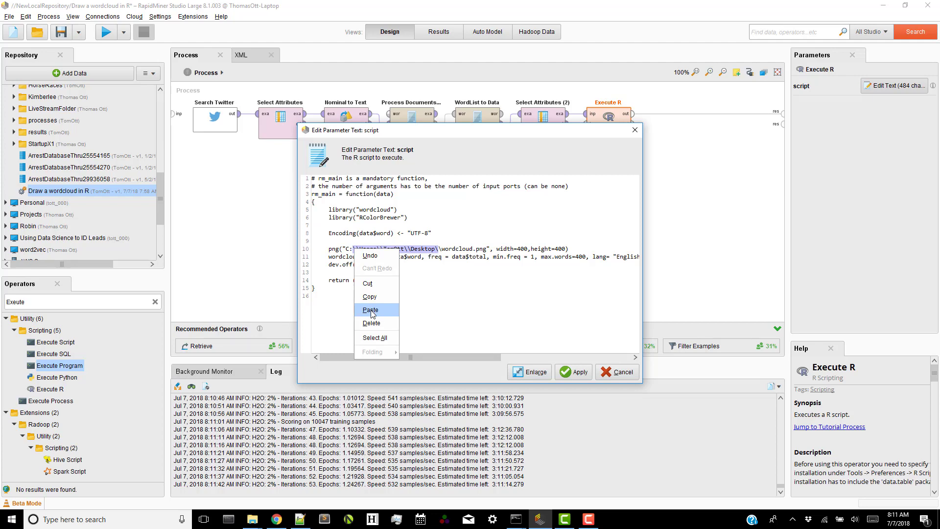
pyautogui.click(370, 309)
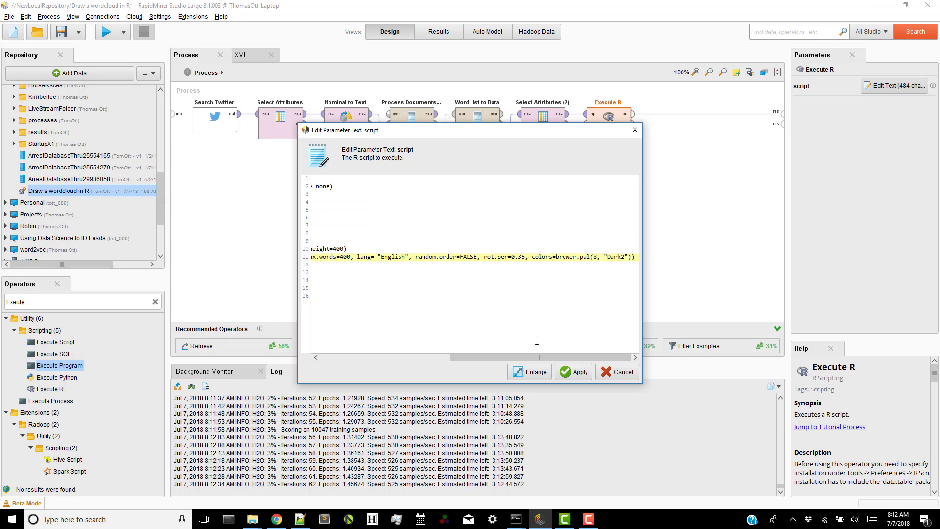
pyautogui.hscroll(-3)
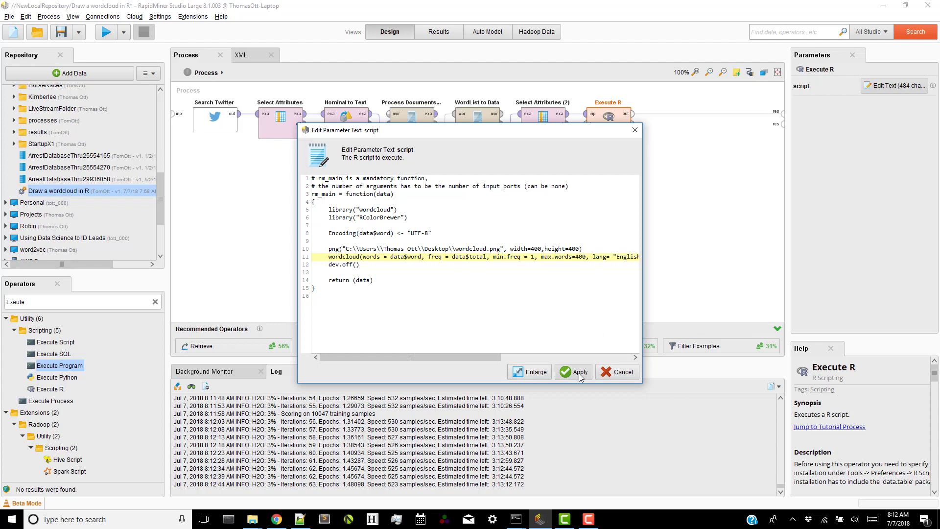
# Apply the edited R script to the Execute R operator.
pyautogui.click(573, 372)
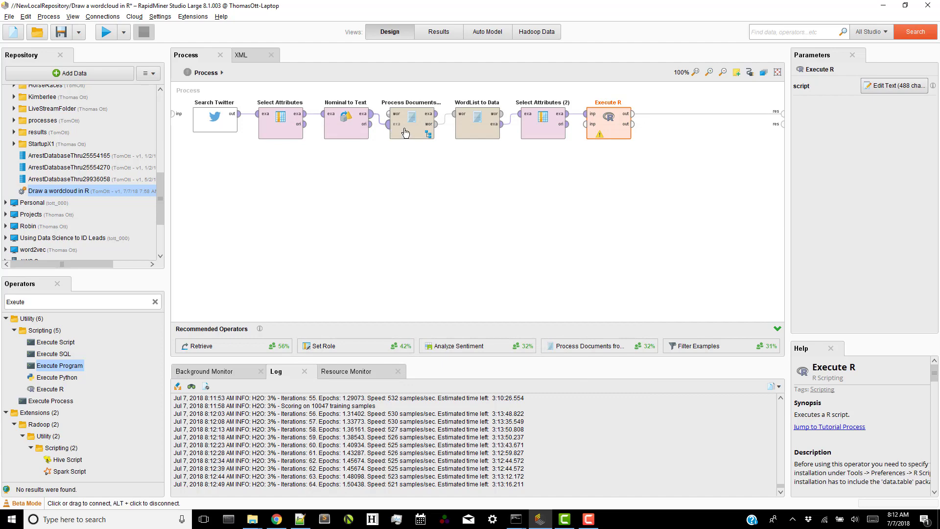
pyautogui.rightClick(476, 118)
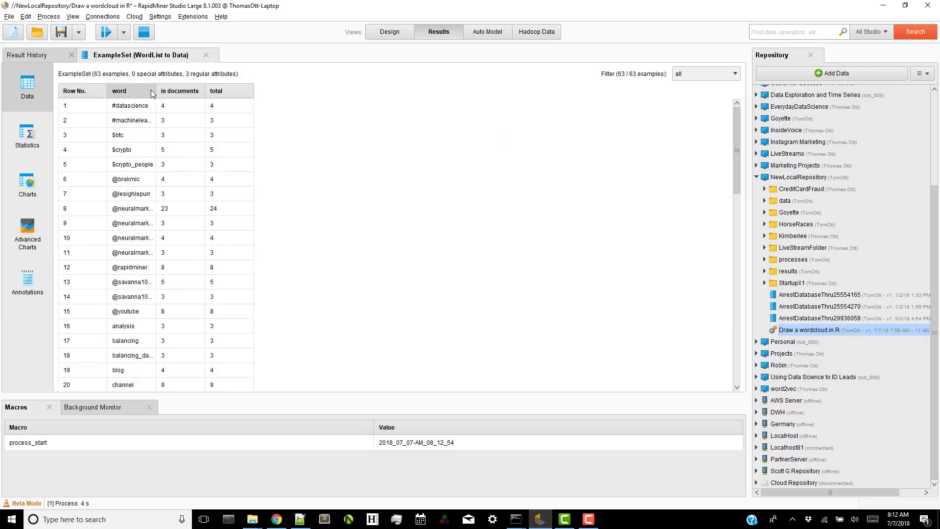
pyautogui.moveTo(152, 93)
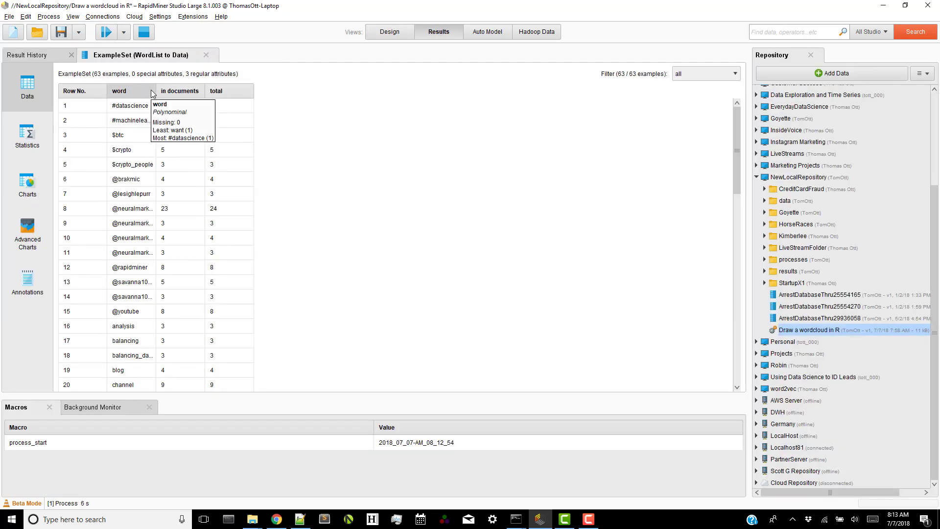
# Sort the WordList to Data results by total descending, 'reading' leading at 29.
pyautogui.click(127, 91)
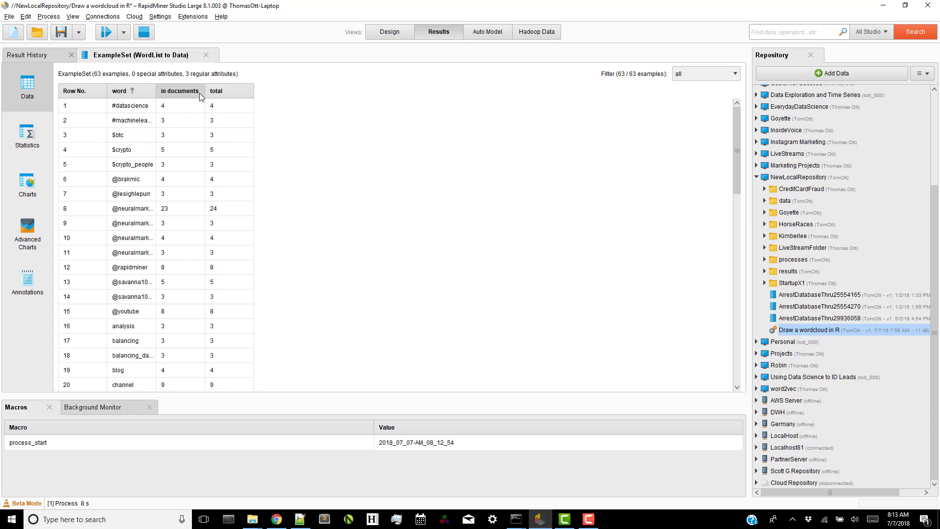
pyautogui.click(217, 91)
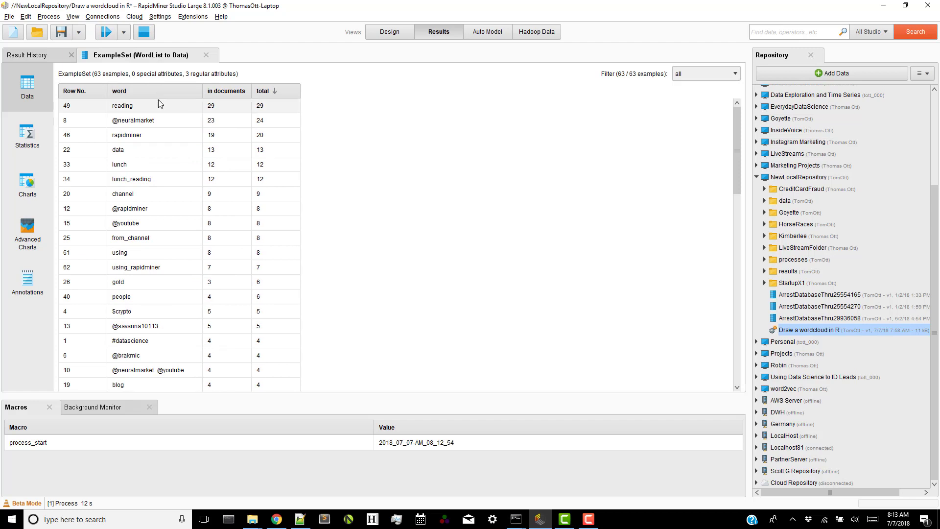
pyautogui.moveTo(224, 210)
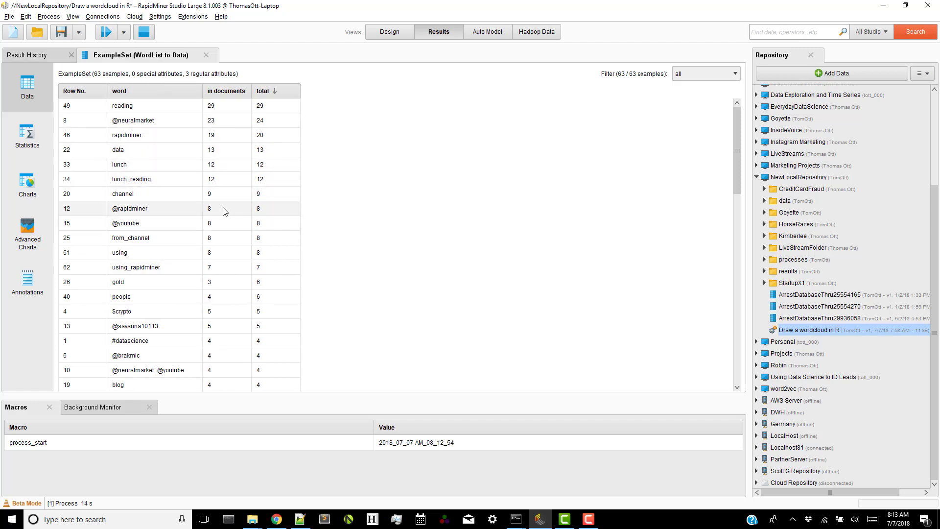
pyautogui.scroll(-3)
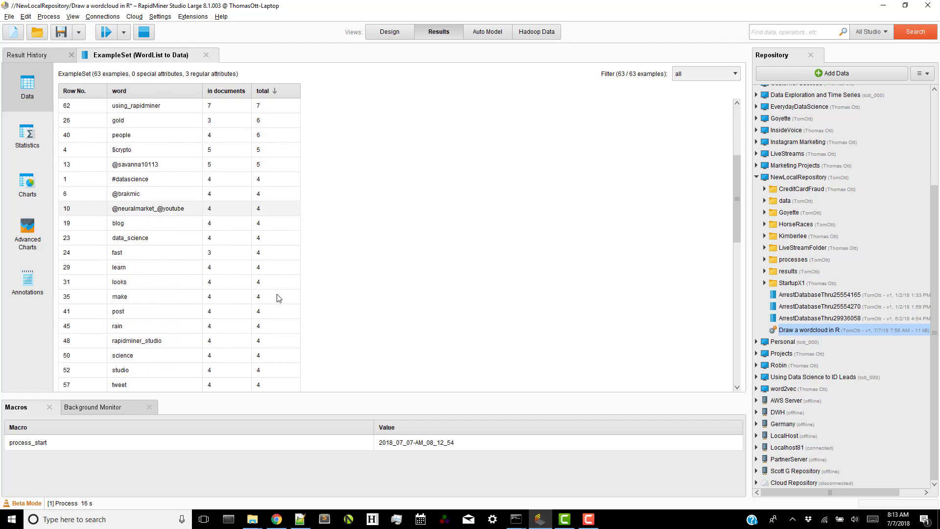
pyautogui.scroll(-3)
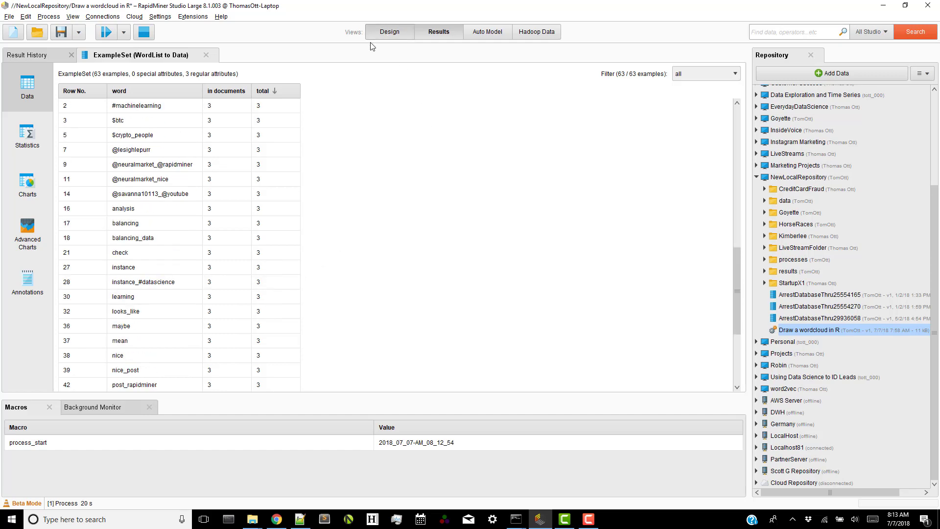
# Resume the paused process from Design view until Execute R outputs the 63-word ExampleSet.
pyautogui.click(390, 31)
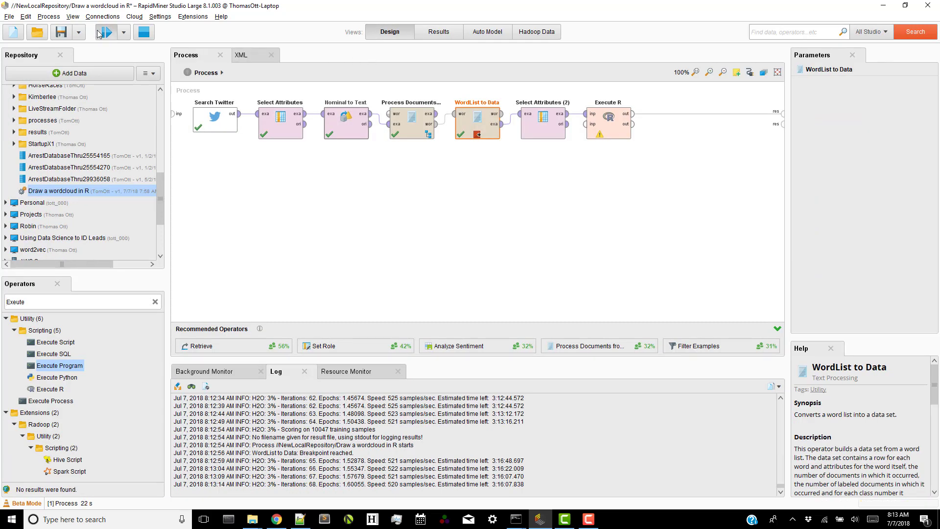
pyautogui.click(110, 32)
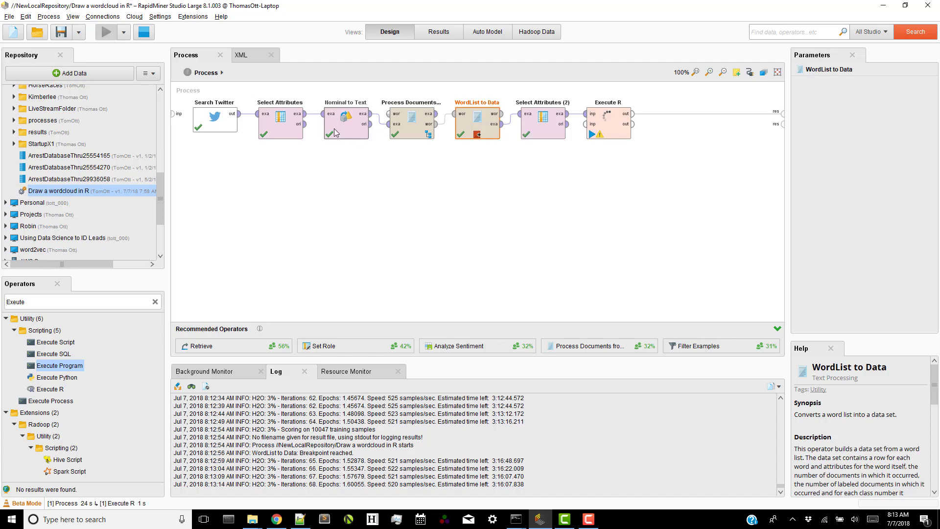
pyautogui.click(109, 33)
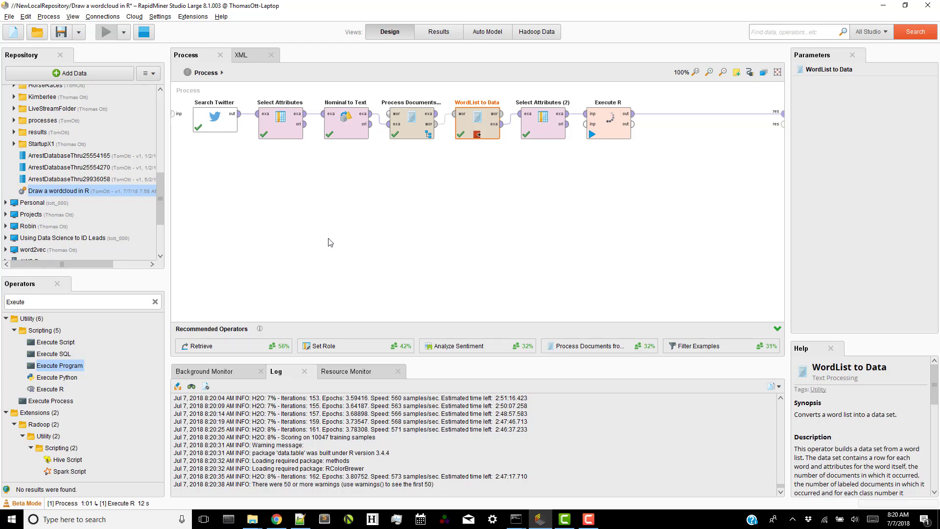
pyautogui.moveTo(393, 424)
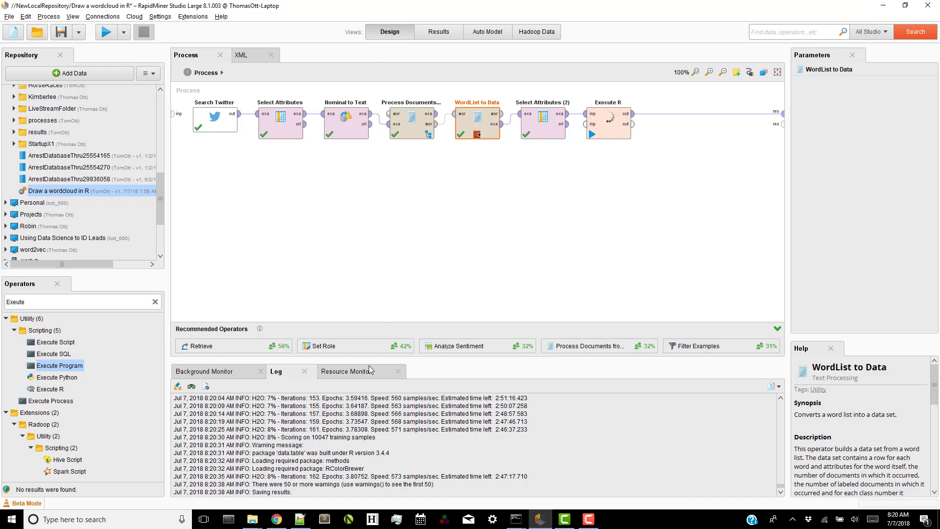
pyautogui.click(439, 31)
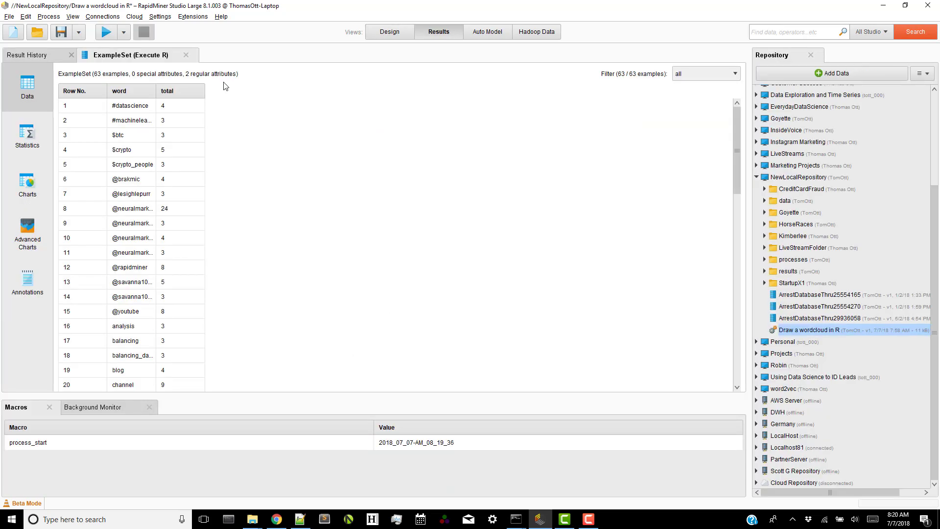
pyautogui.moveTo(142, 74)
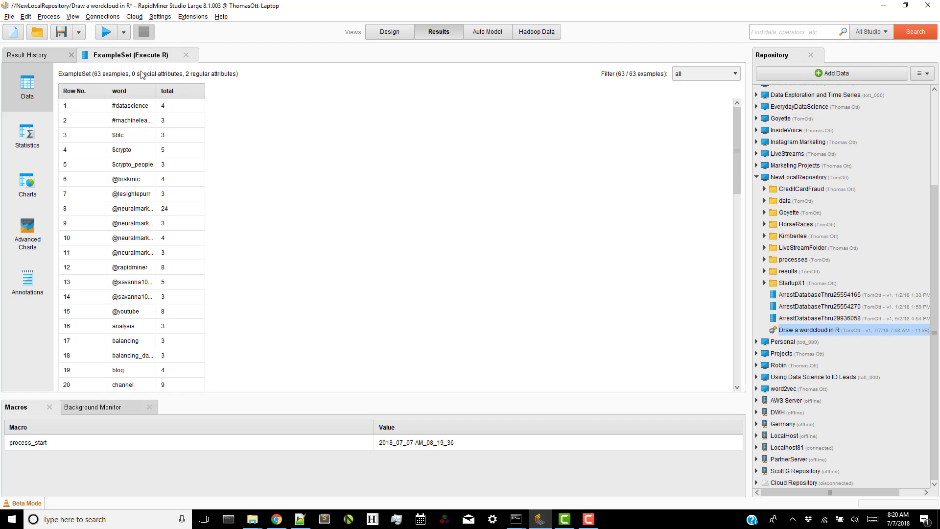
pyautogui.moveTo(149, 87)
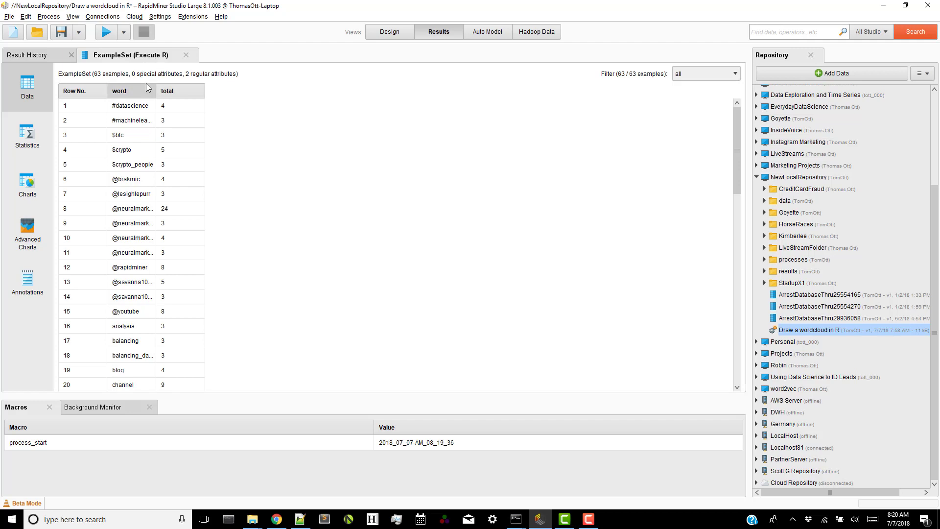
# Sort the Execute R ExampleSet by total, highest first.
pyautogui.click(168, 91)
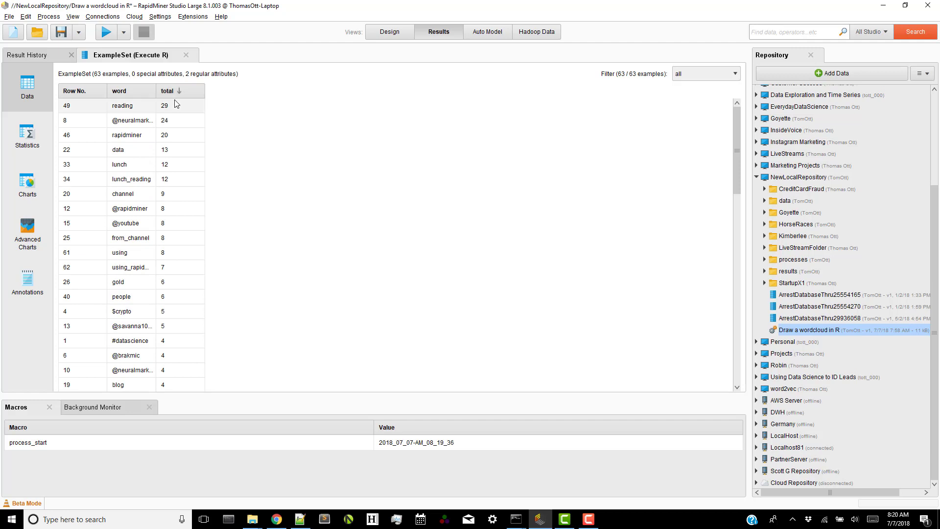
pyautogui.moveTo(172, 106)
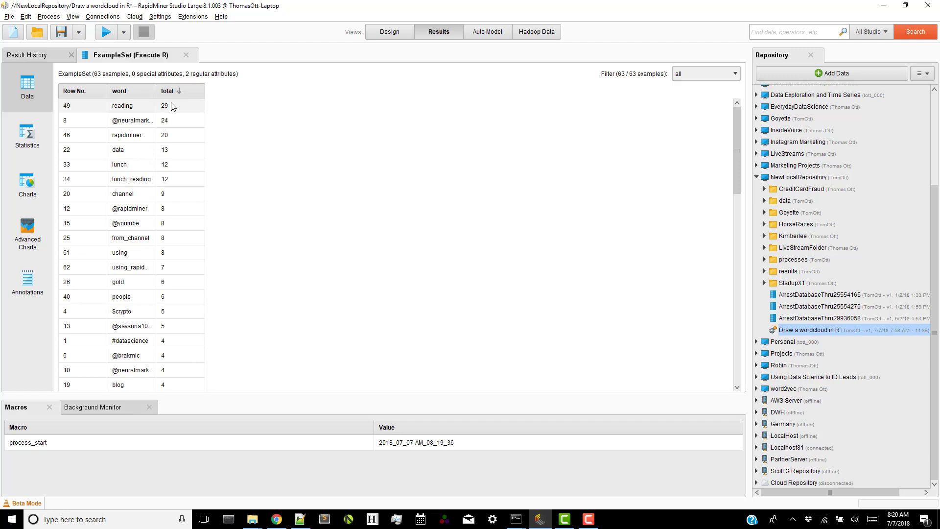
pyautogui.moveTo(929, 428)
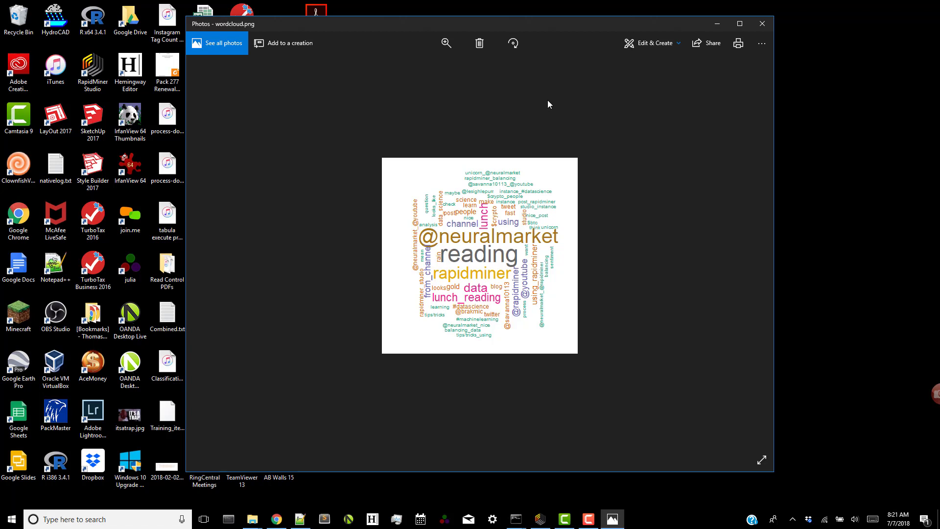
pyautogui.moveTo(560, 237)
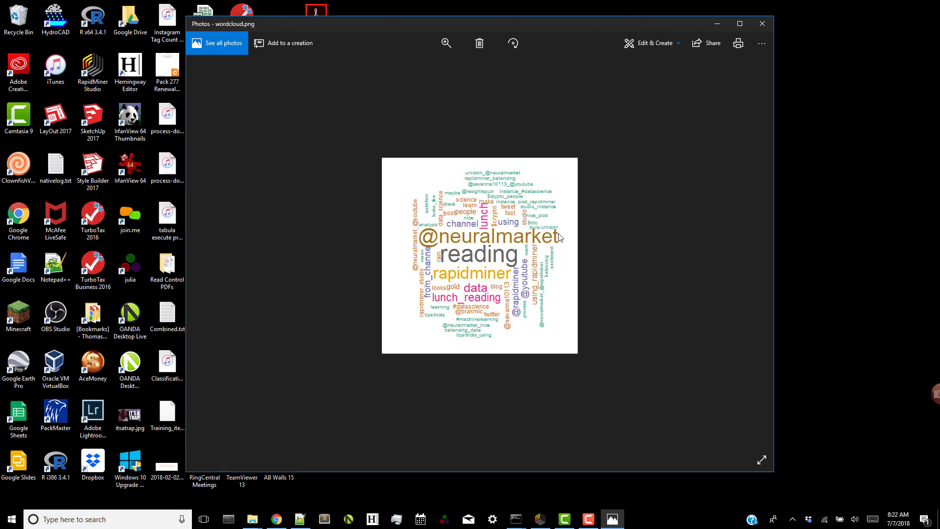
pyautogui.moveTo(445, 270)
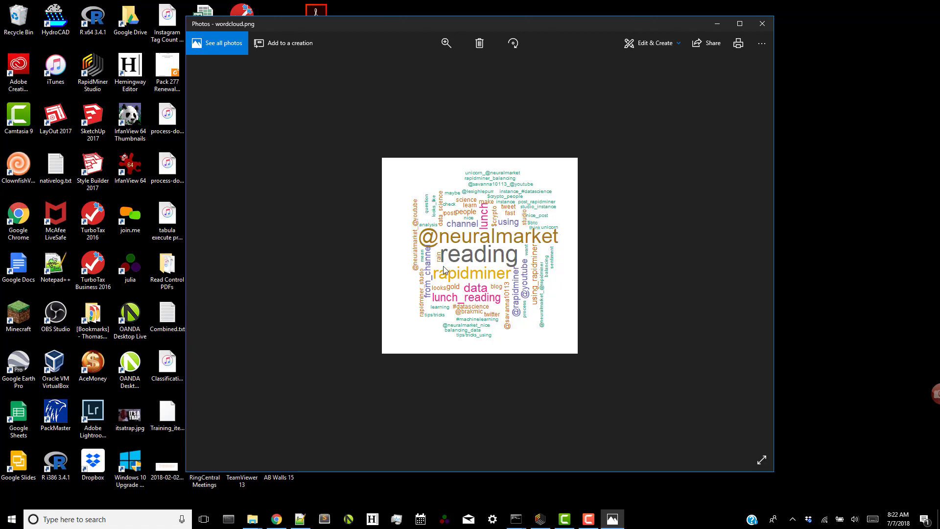
pyautogui.moveTo(465, 295)
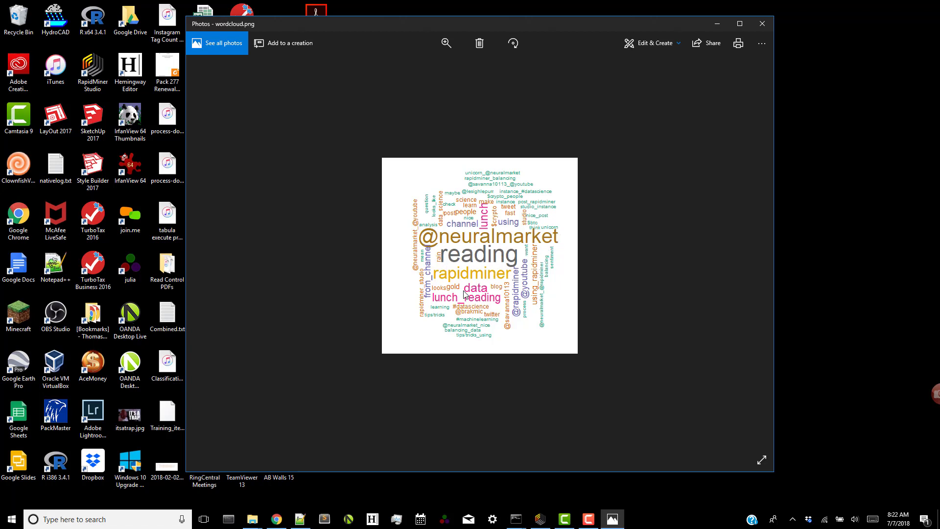
pyautogui.moveTo(569, 271)
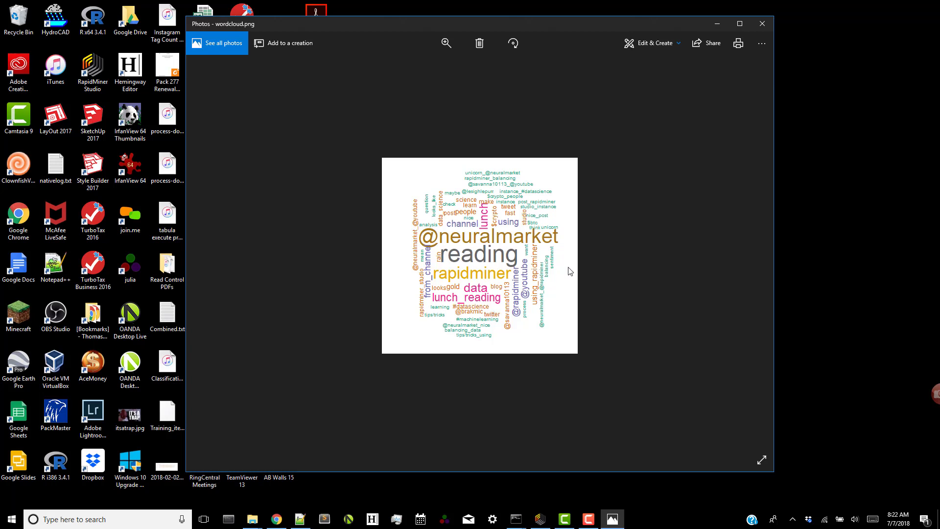
pyautogui.moveTo(468, 198)
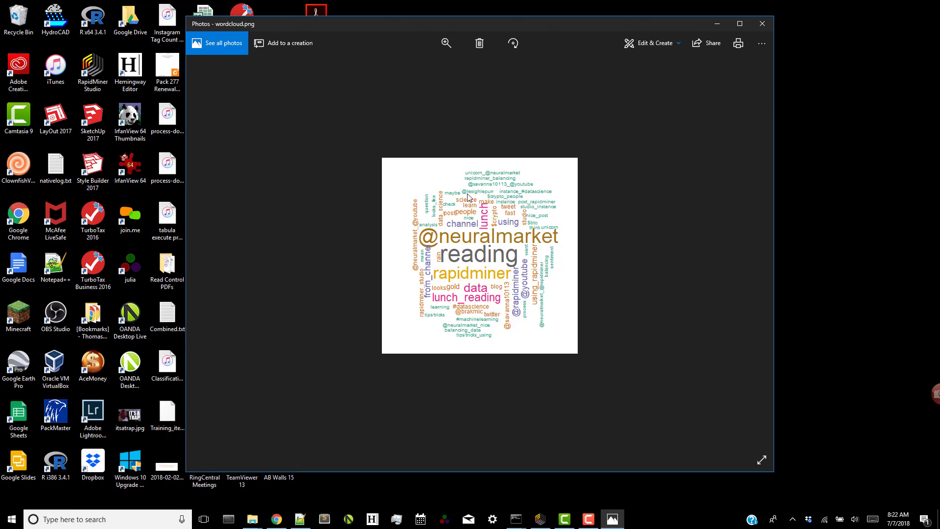
pyautogui.moveTo(431, 284)
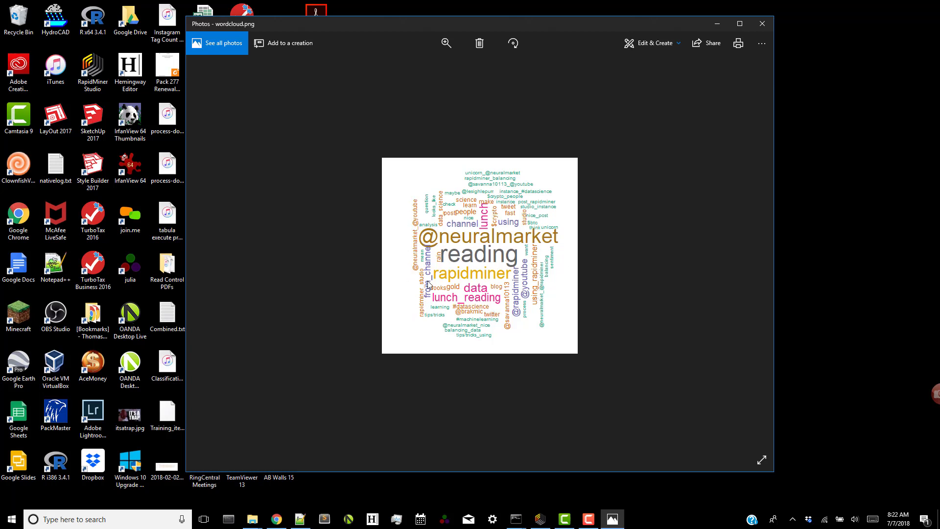
pyautogui.moveTo(502, 287)
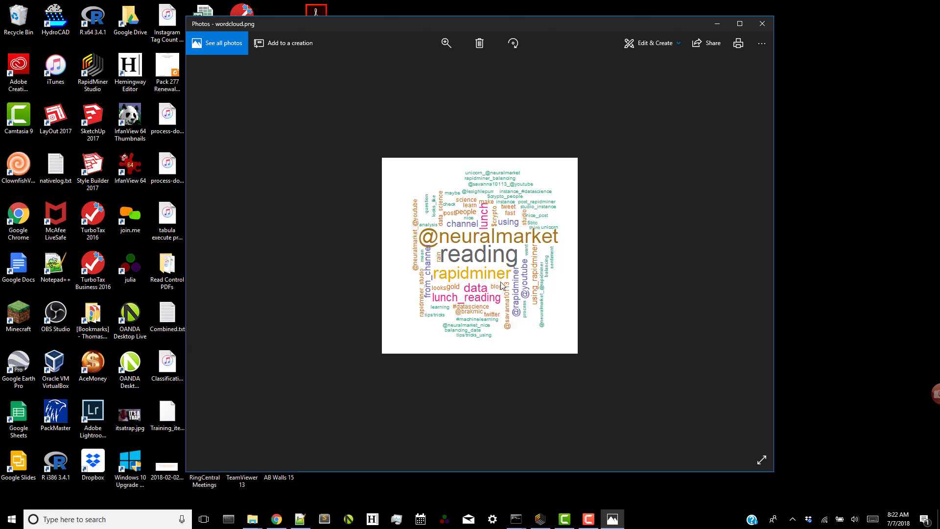
pyautogui.moveTo(491, 289)
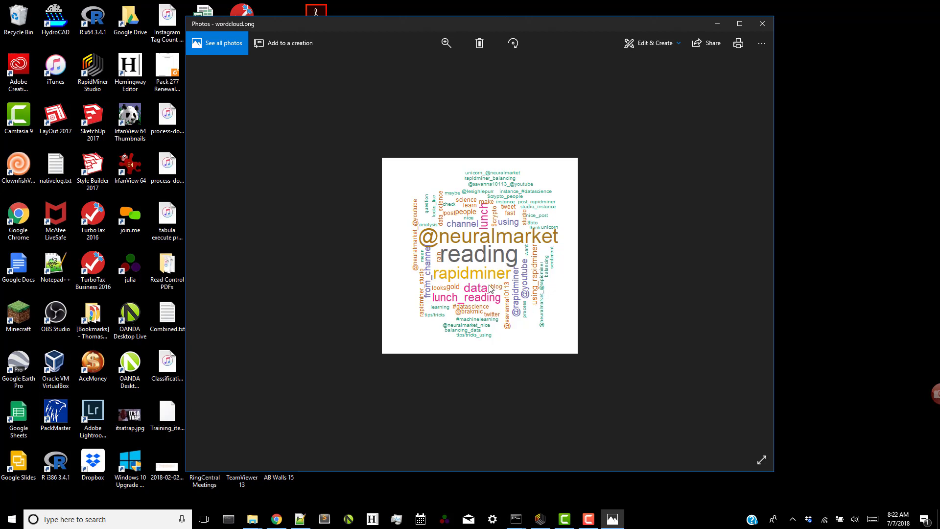